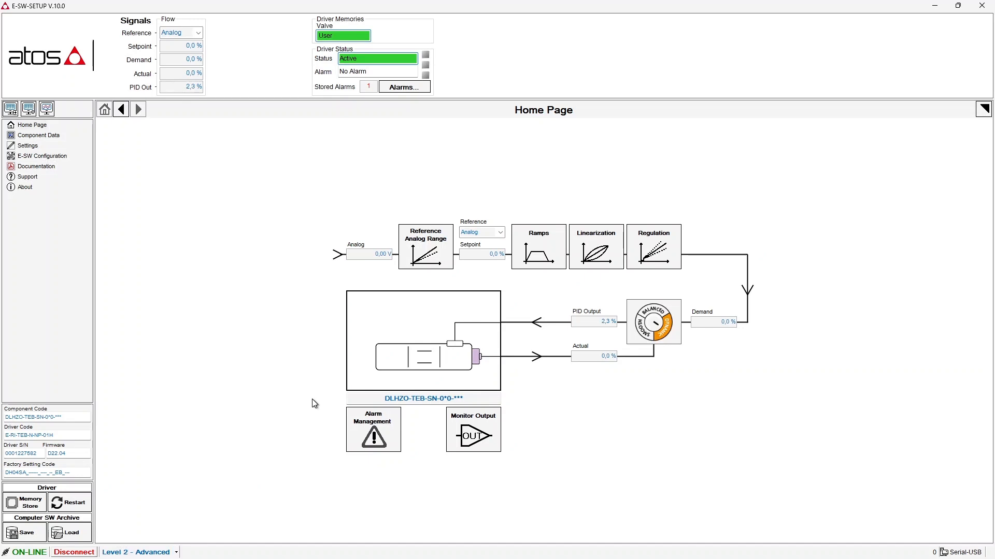
- Enter the level password to switch the driver from Level 2 Advanced to Level 3 Expert
{"action": "left_click", "coordinate": [134, 552]}
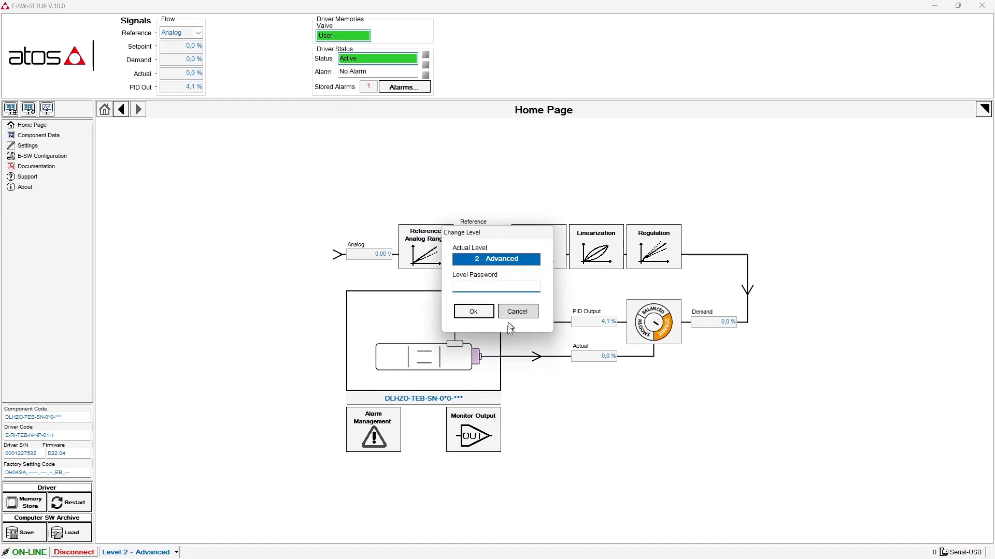
{"action": "left_click", "coordinate": [495, 286]}
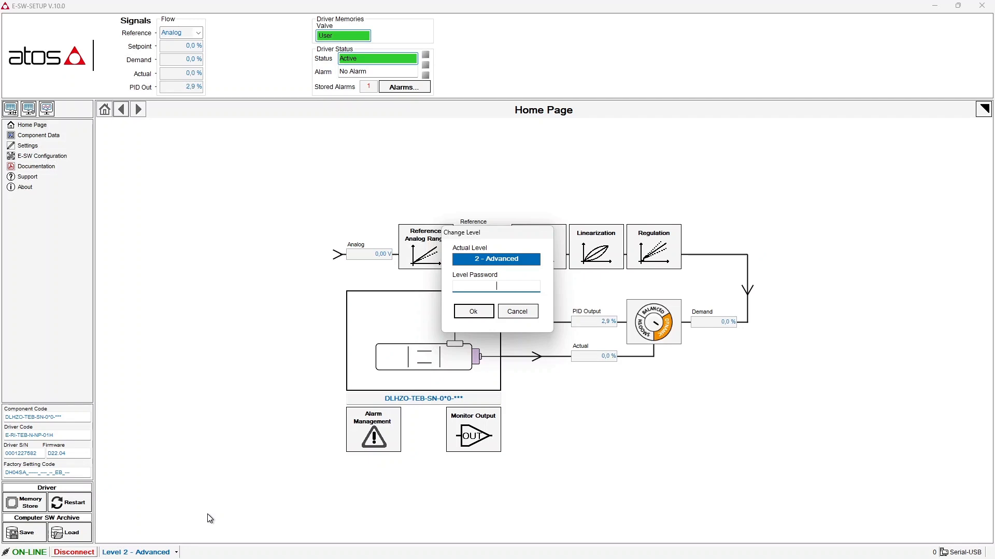
{"action": "left_click", "coordinate": [472, 311]}
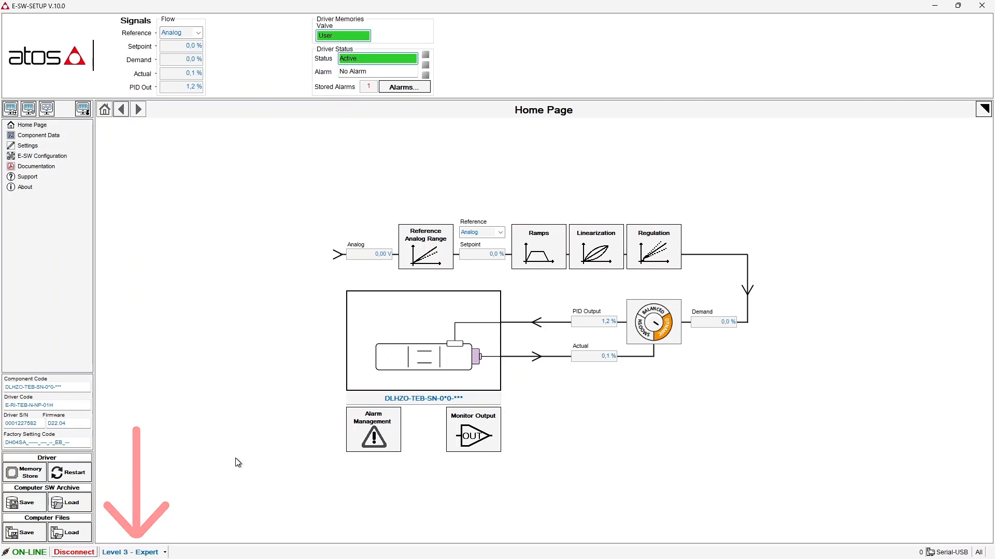
{"action": "mouse_move", "coordinate": [253, 453]}
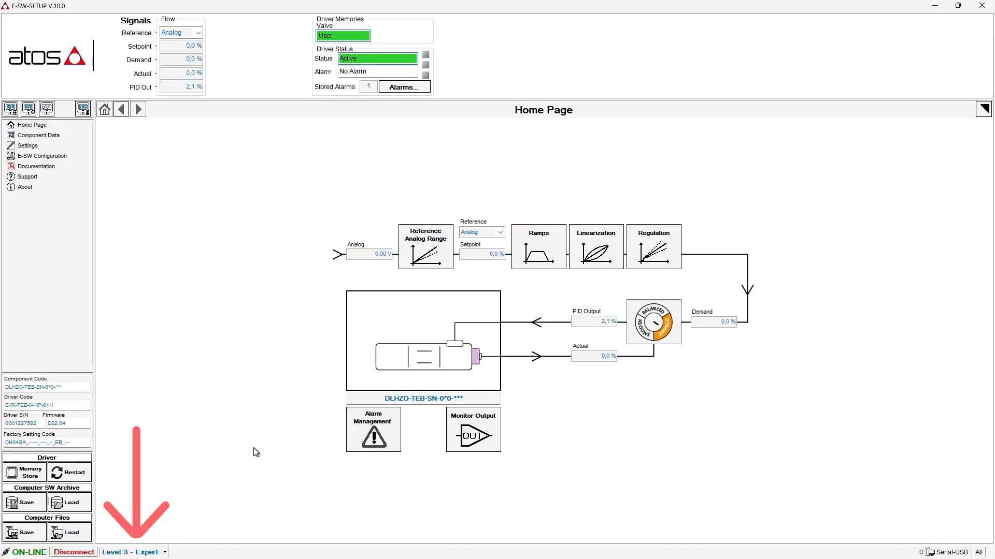